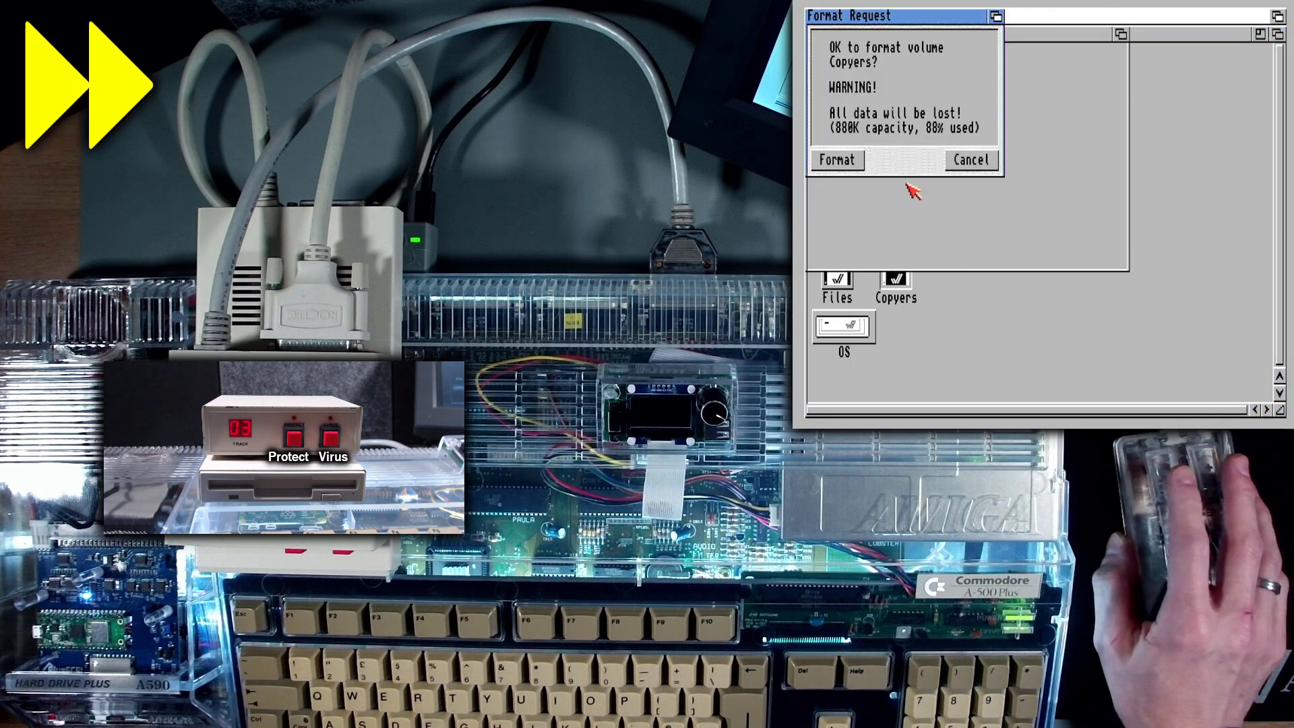
# Erase the Copyers floppy into a blank disk named Empty, then confirm reformatting Empty
pyautogui.click(836, 161)
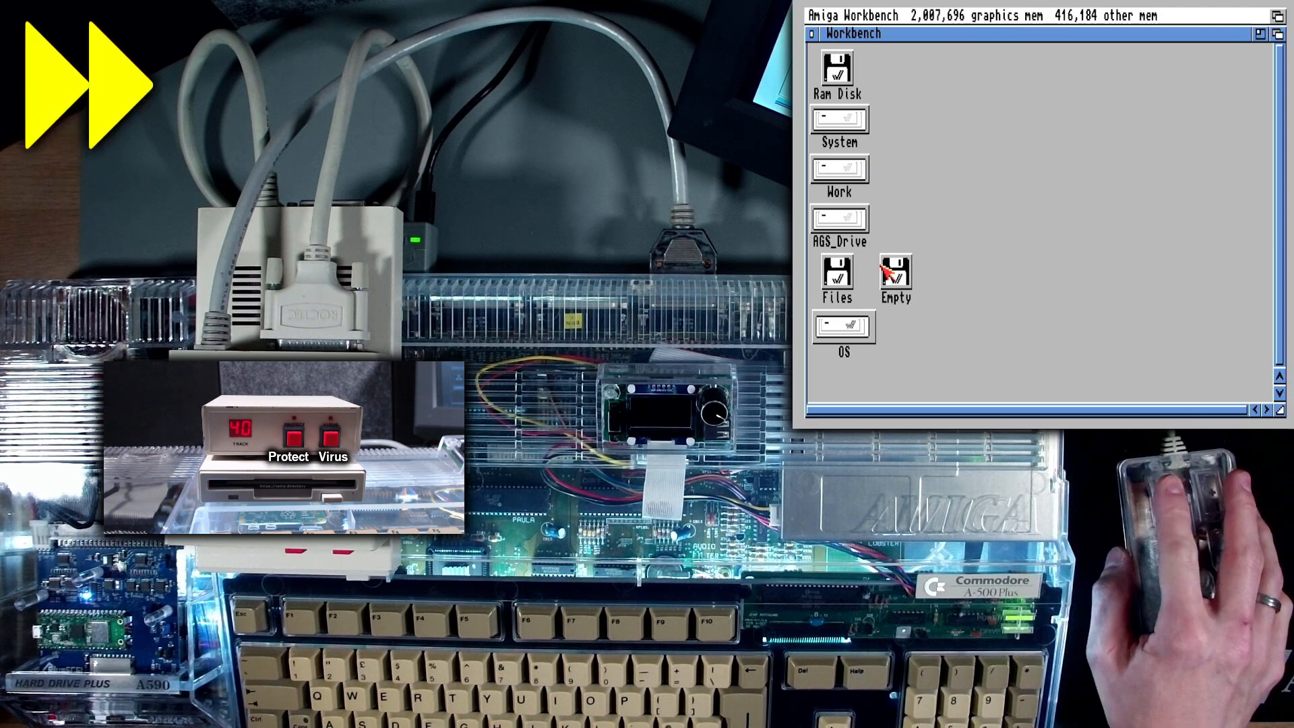
pyautogui.click(894, 275)
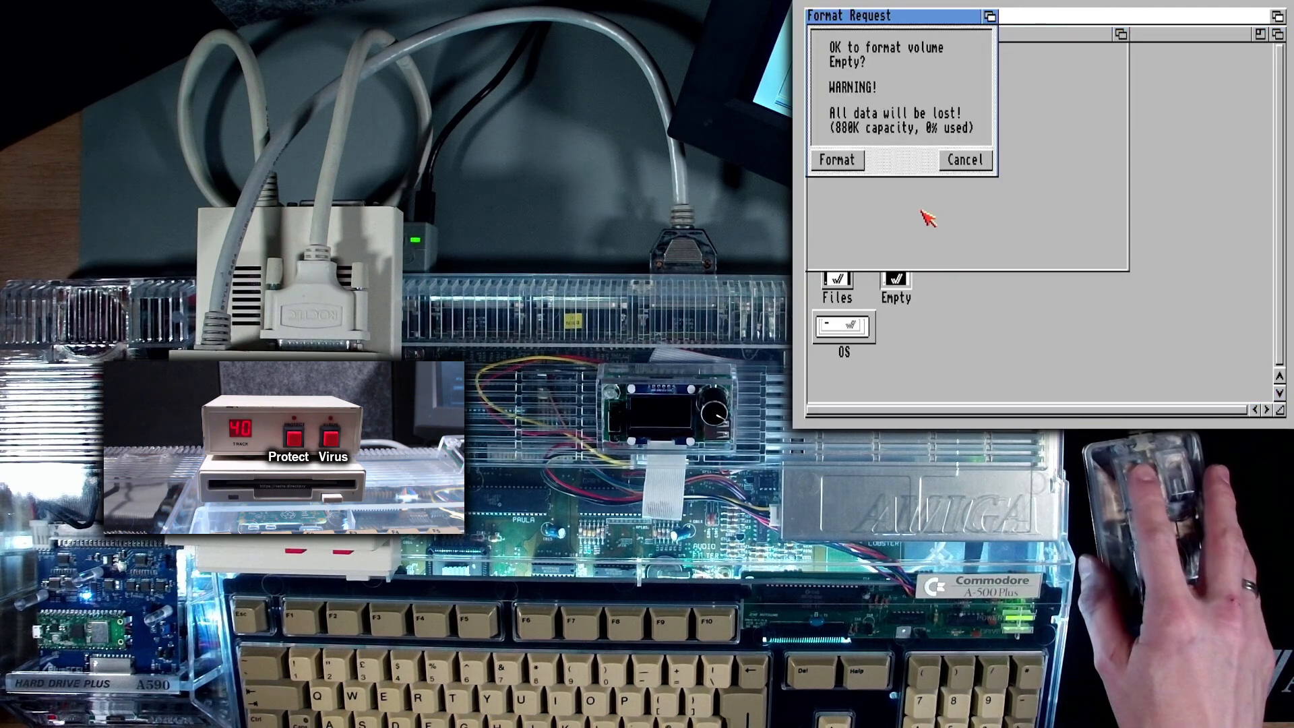
pyautogui.click(836, 159)
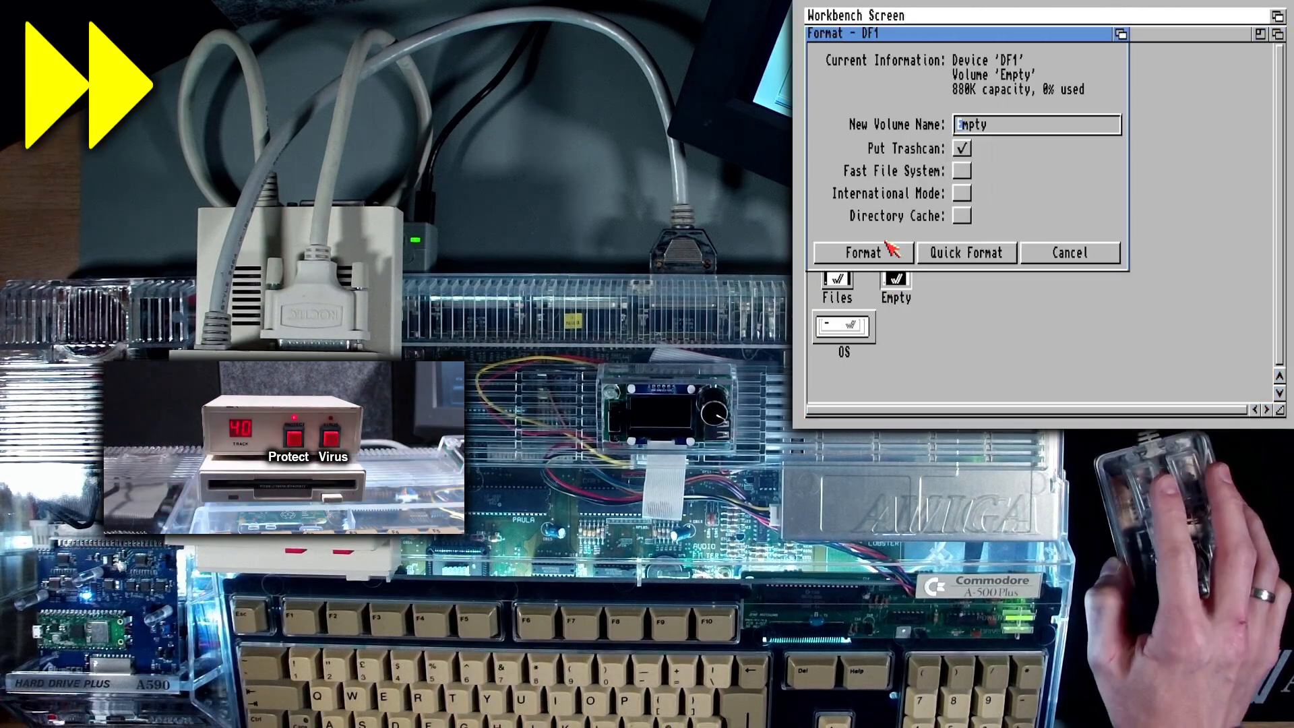
# Start formatting Empty in DF1 and answer the write-protected disk warning
pyautogui.click(863, 251)
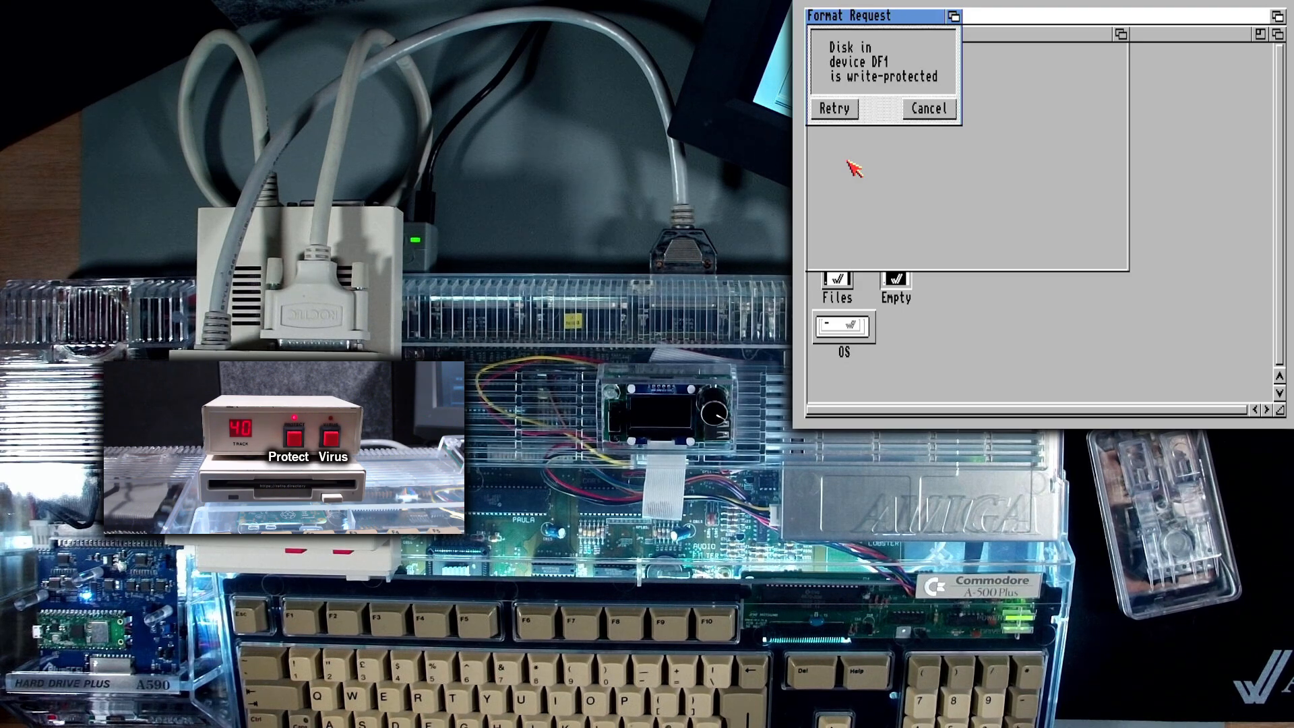
pyautogui.click(926, 110)
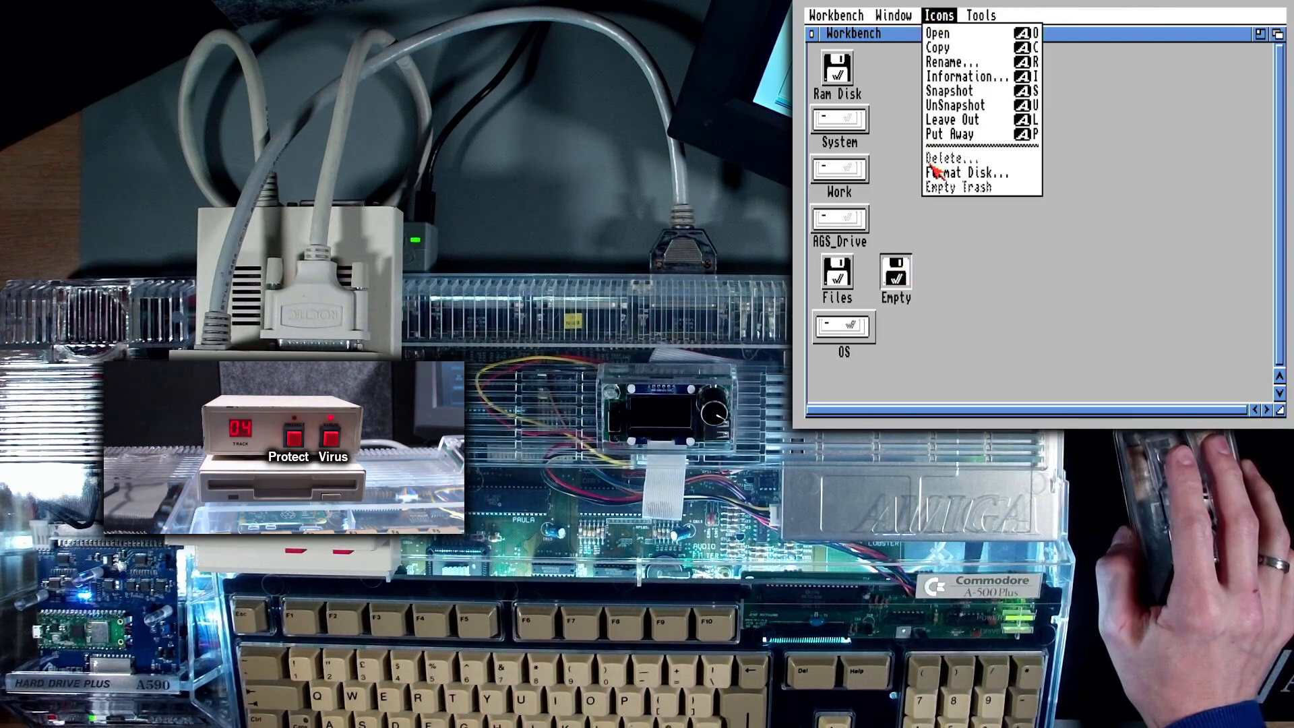
# Run Format Disk again, cancel the write-protect request, and dismiss the Format Failure box
pyautogui.click(966, 173)
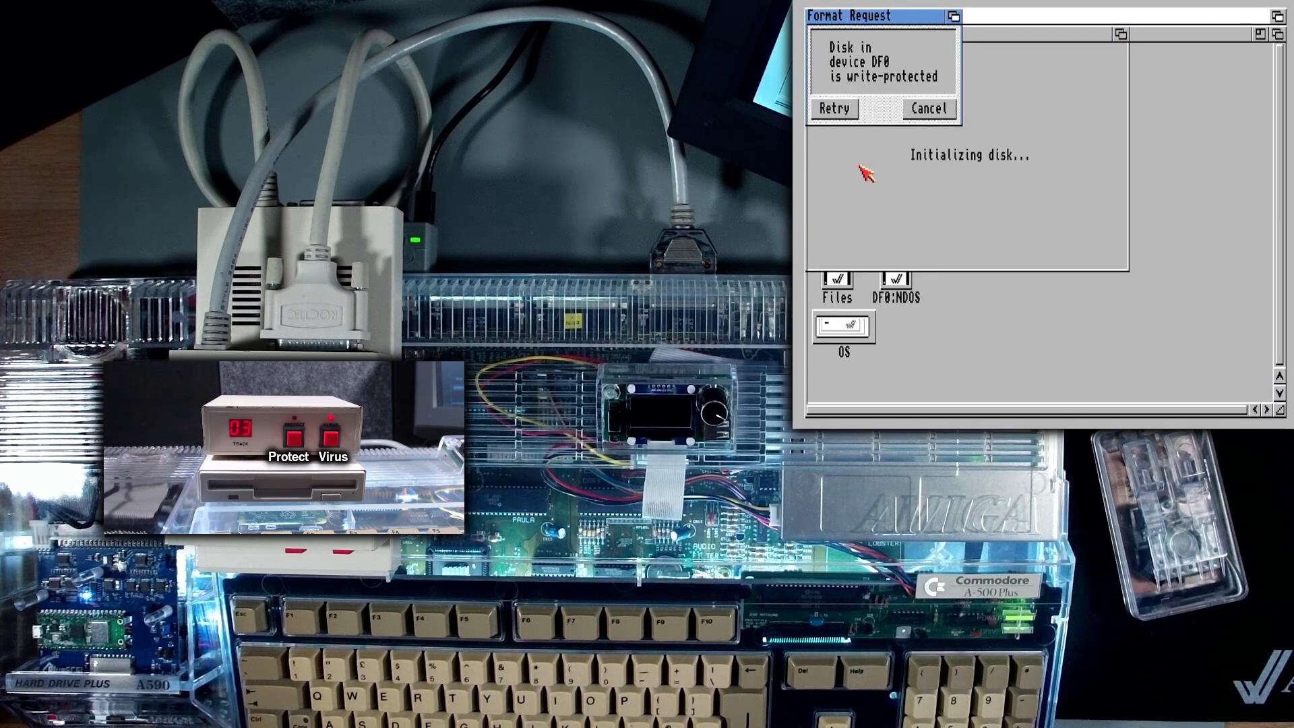
pyautogui.click(927, 108)
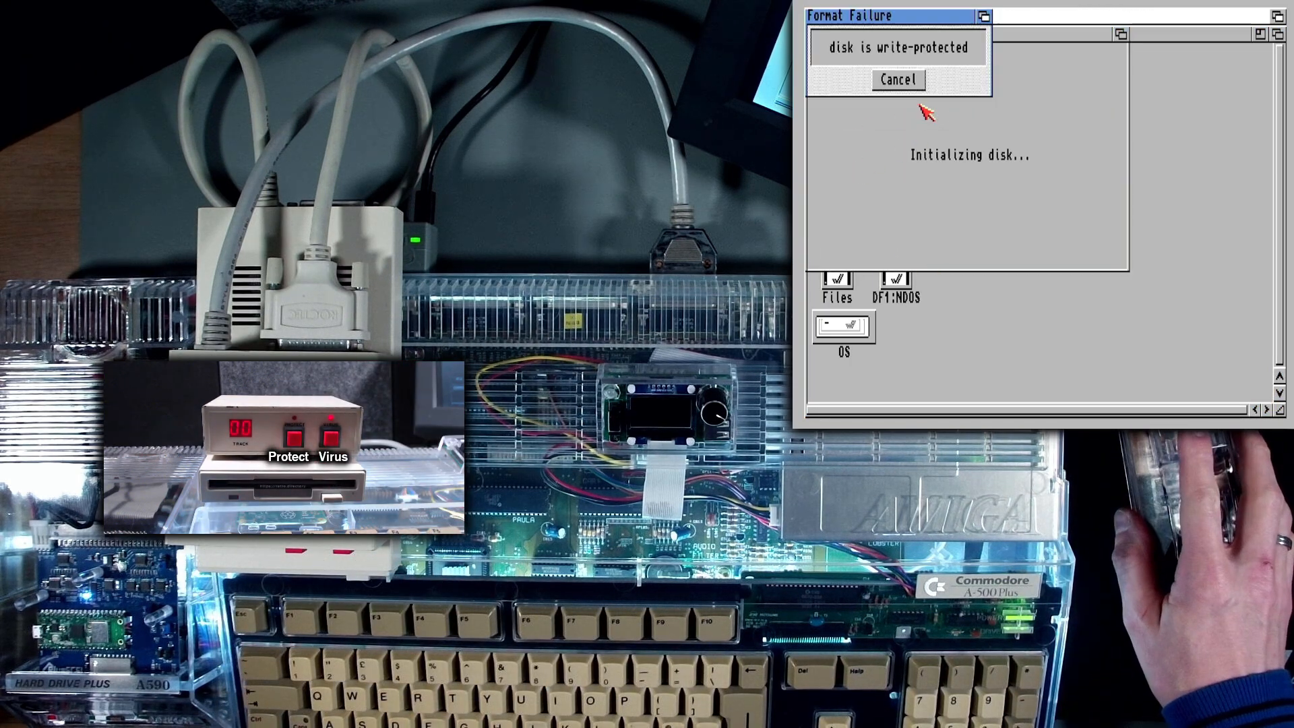
pyautogui.click(896, 80)
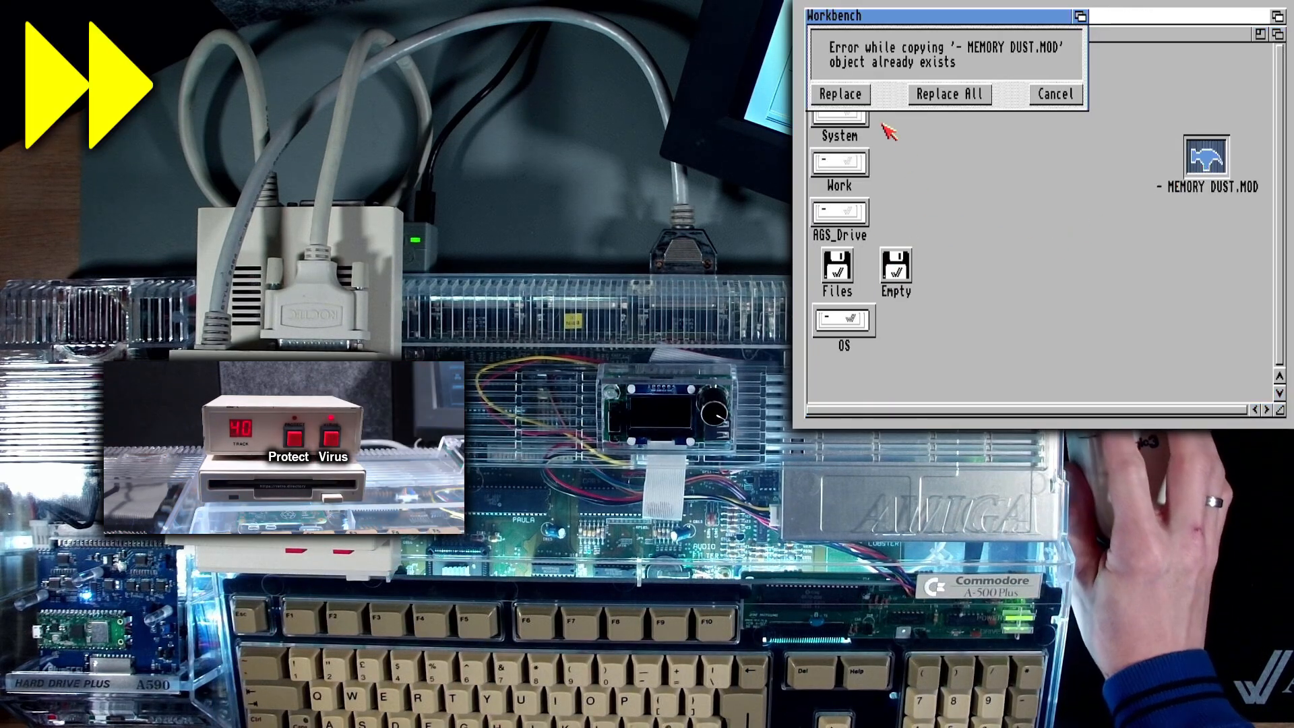
# Replace MEMORY DUST.MOD on Empty and retry the write-protected copy
pyautogui.click(839, 93)
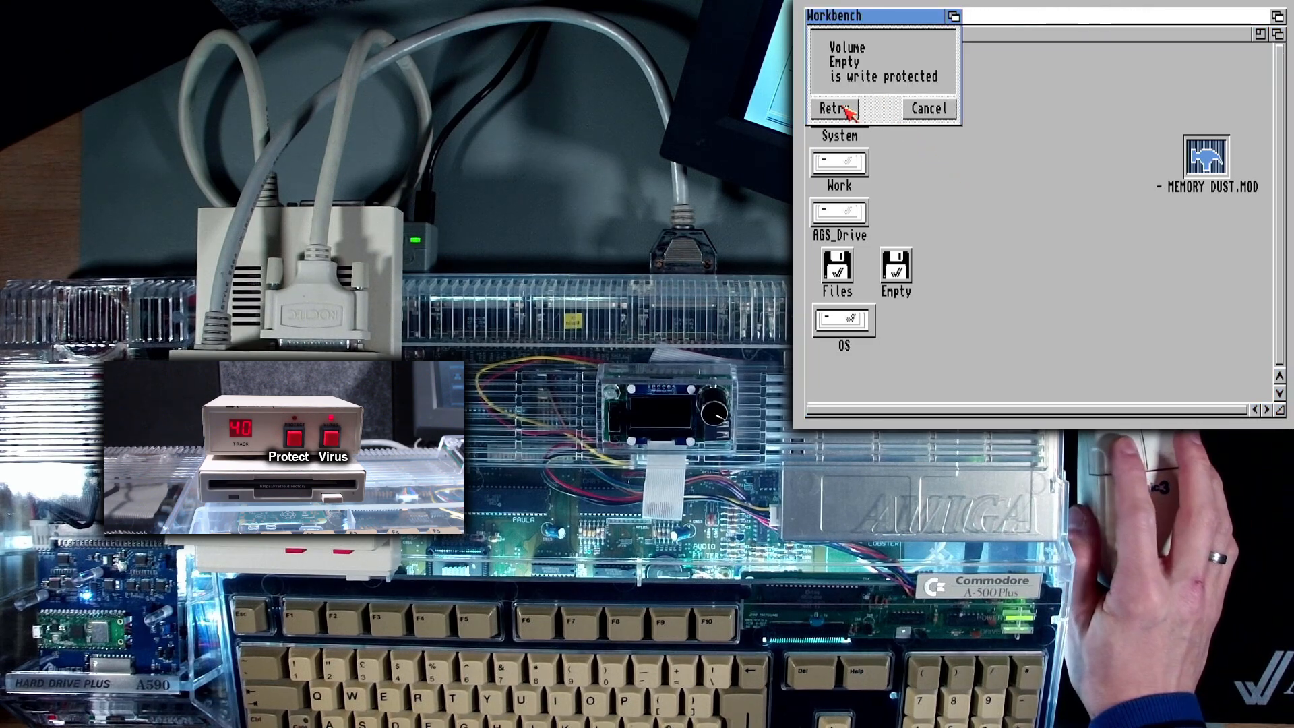
pyautogui.click(835, 108)
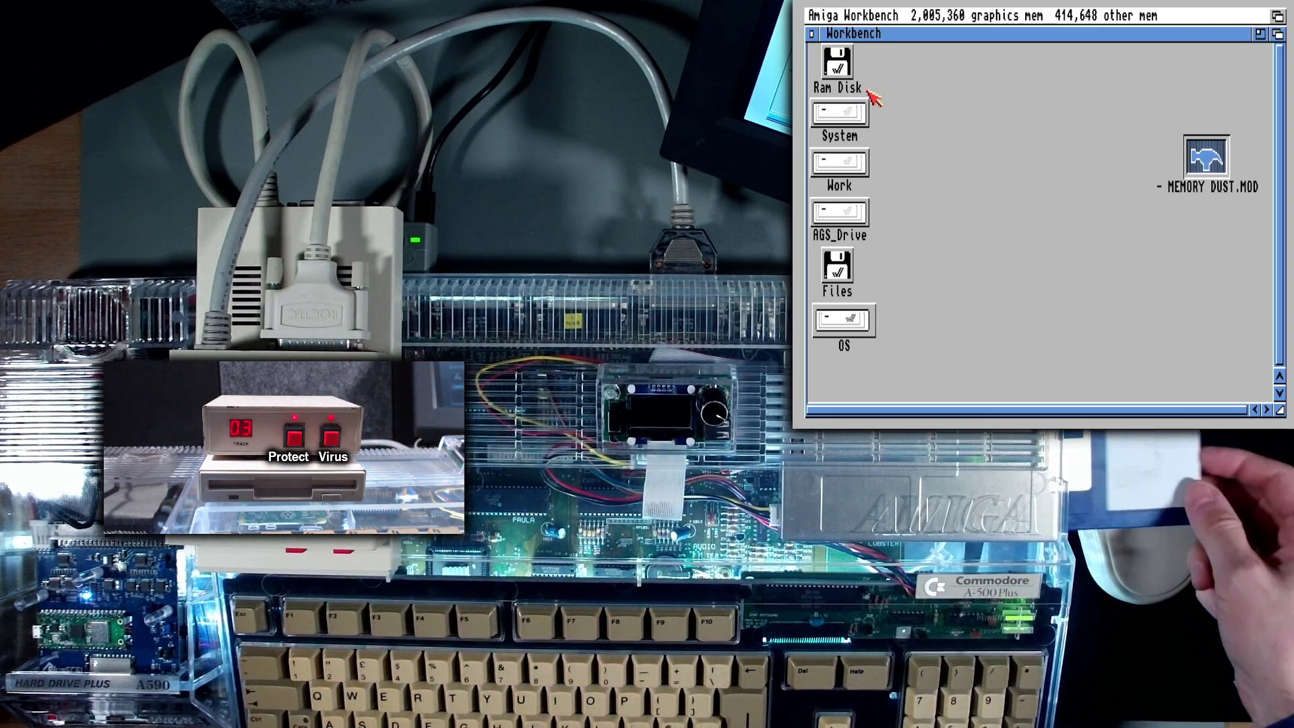
pyautogui.moveTo(953, 153)
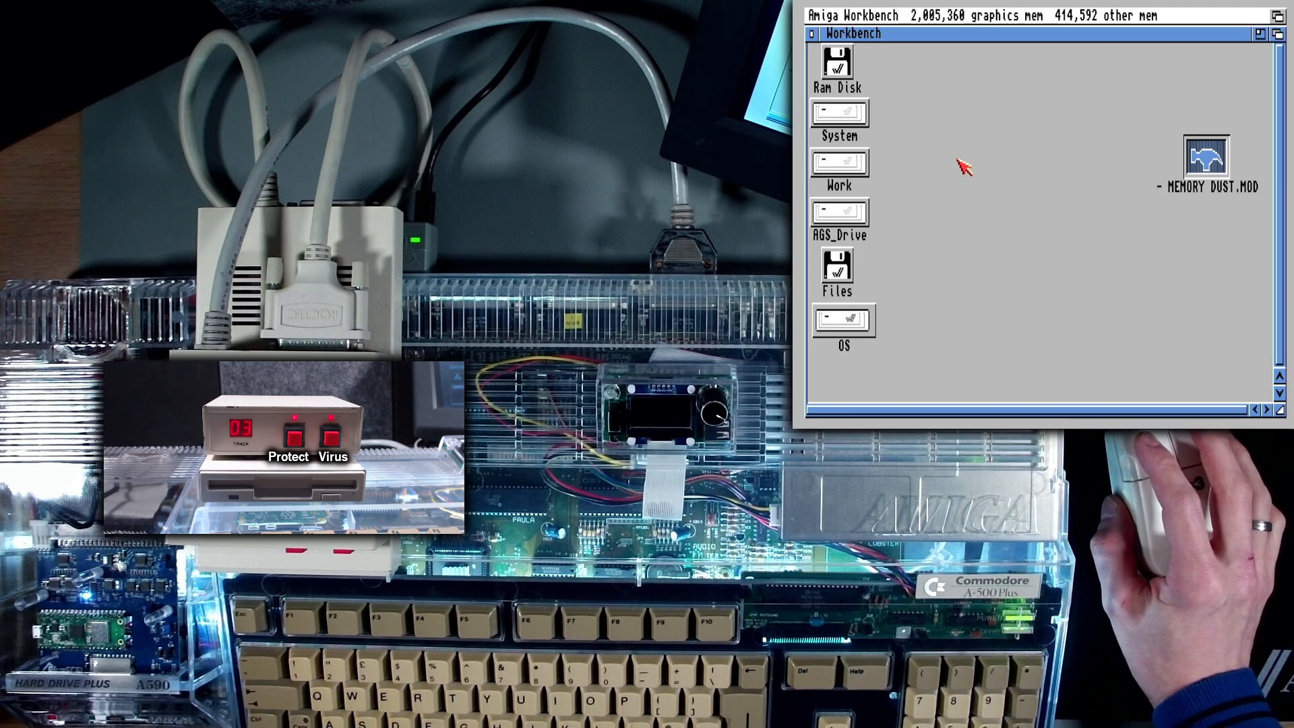
# Try deleting MEMORY DUST.MOD and formatting Empty, answering both write-protect refusals
pyautogui.click(941, 15)
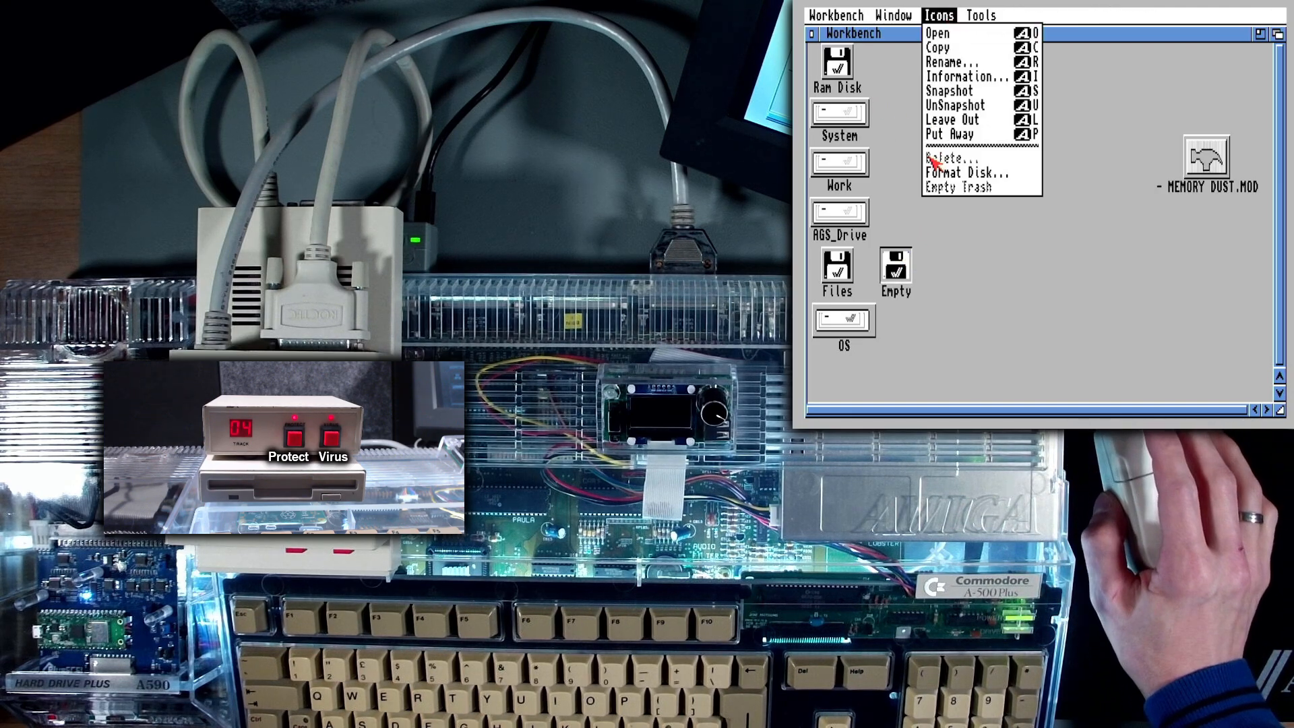
pyautogui.click(966, 173)
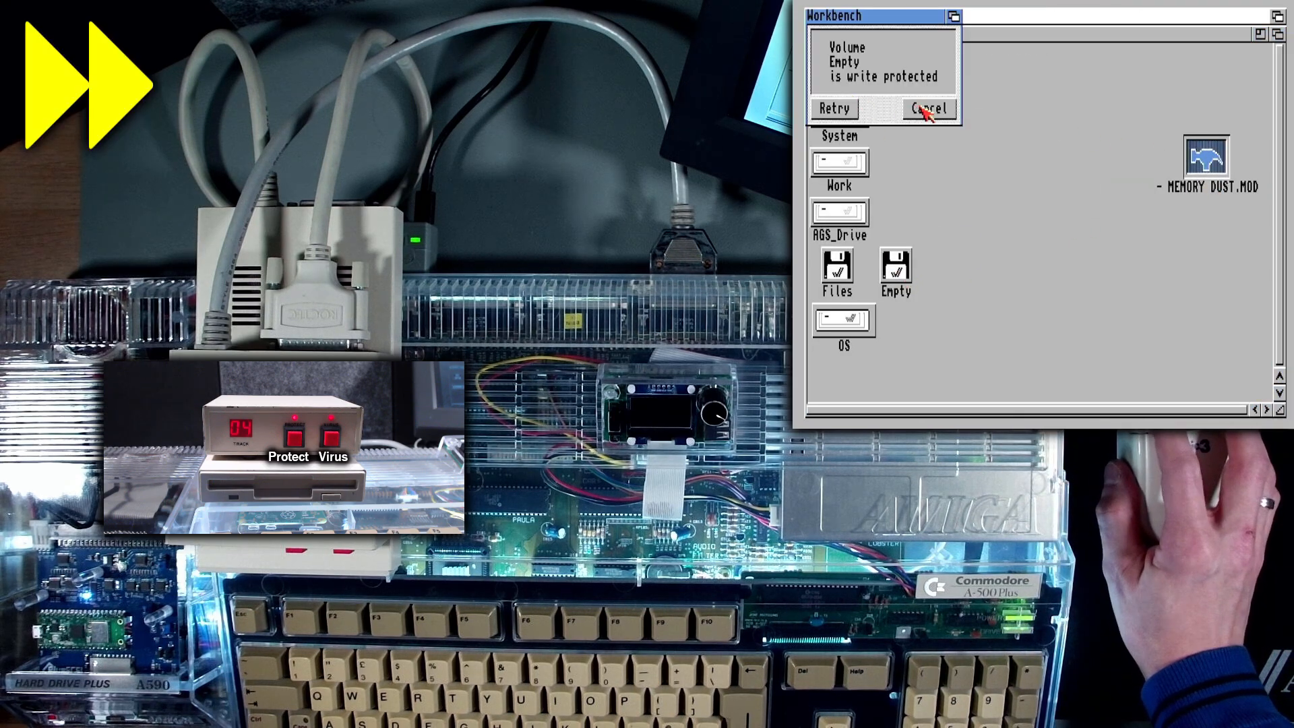
pyautogui.click(926, 109)
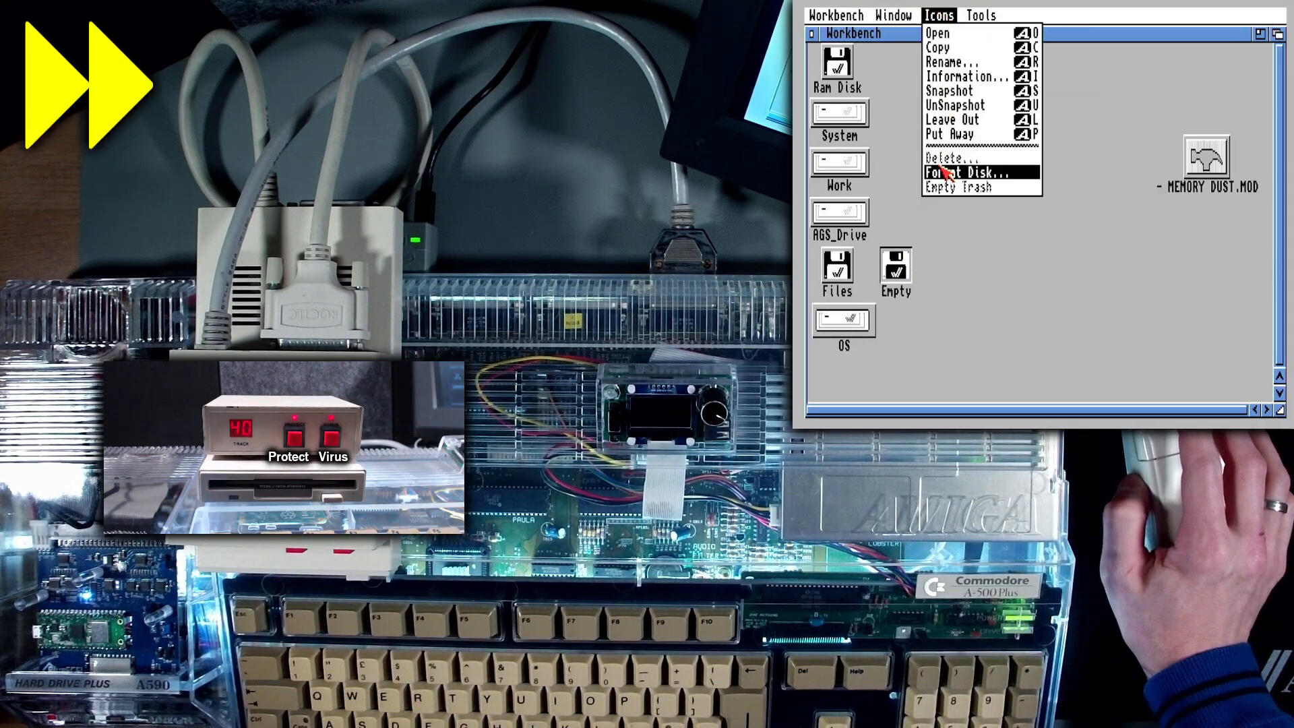
pyautogui.click(957, 174)
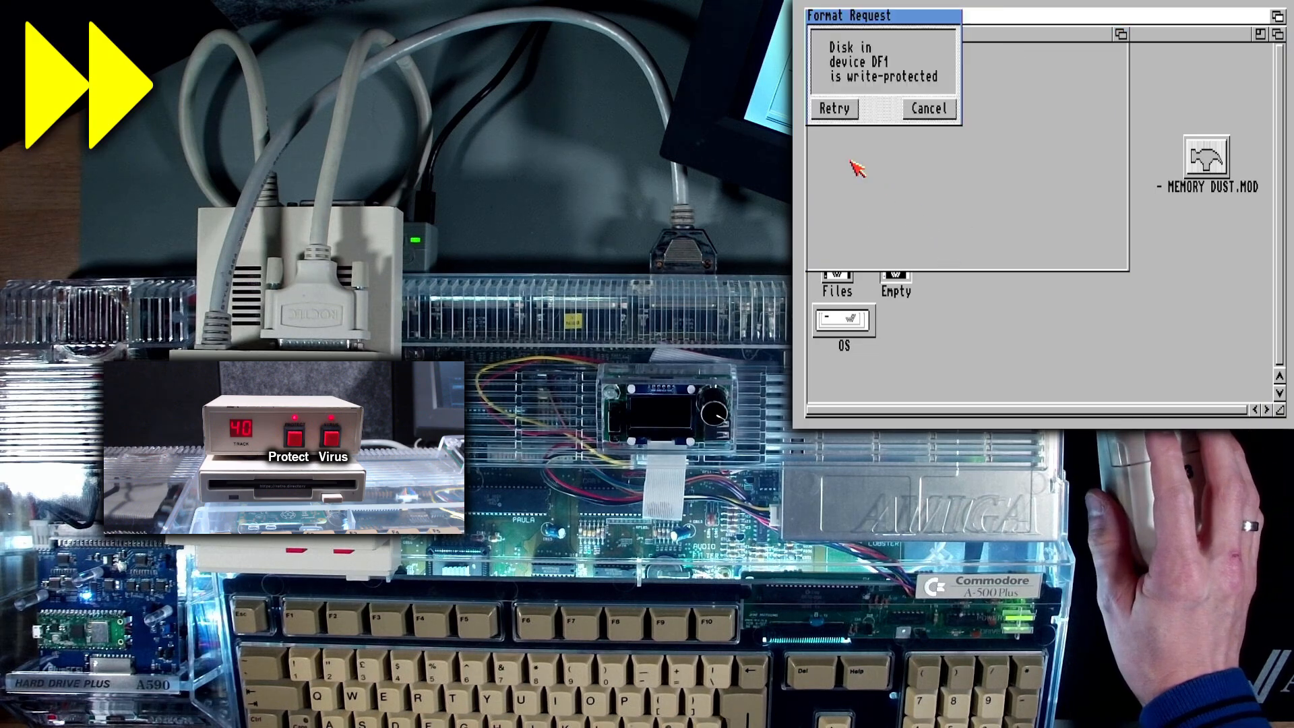
pyautogui.click(927, 109)
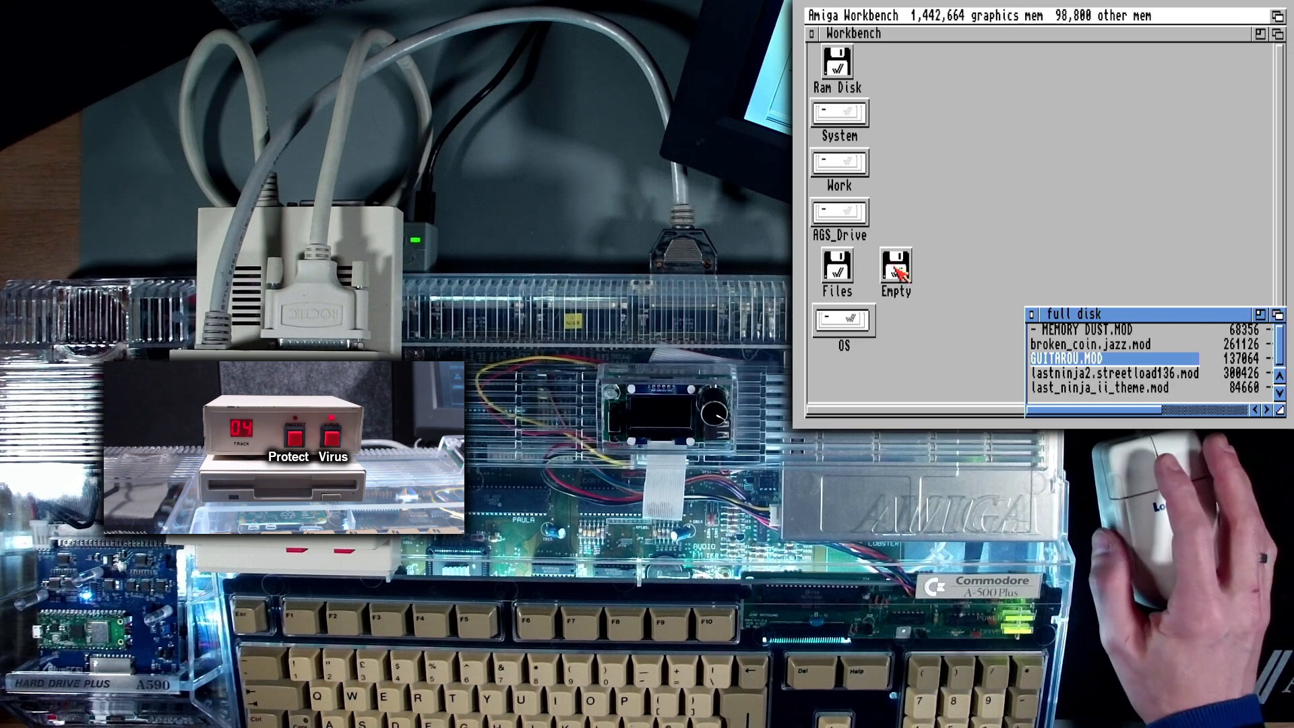
# Copy GUITAROU.MOD toward Empty, dismiss the block 22 write error, and clear the selection
pyautogui.click(1115, 373)
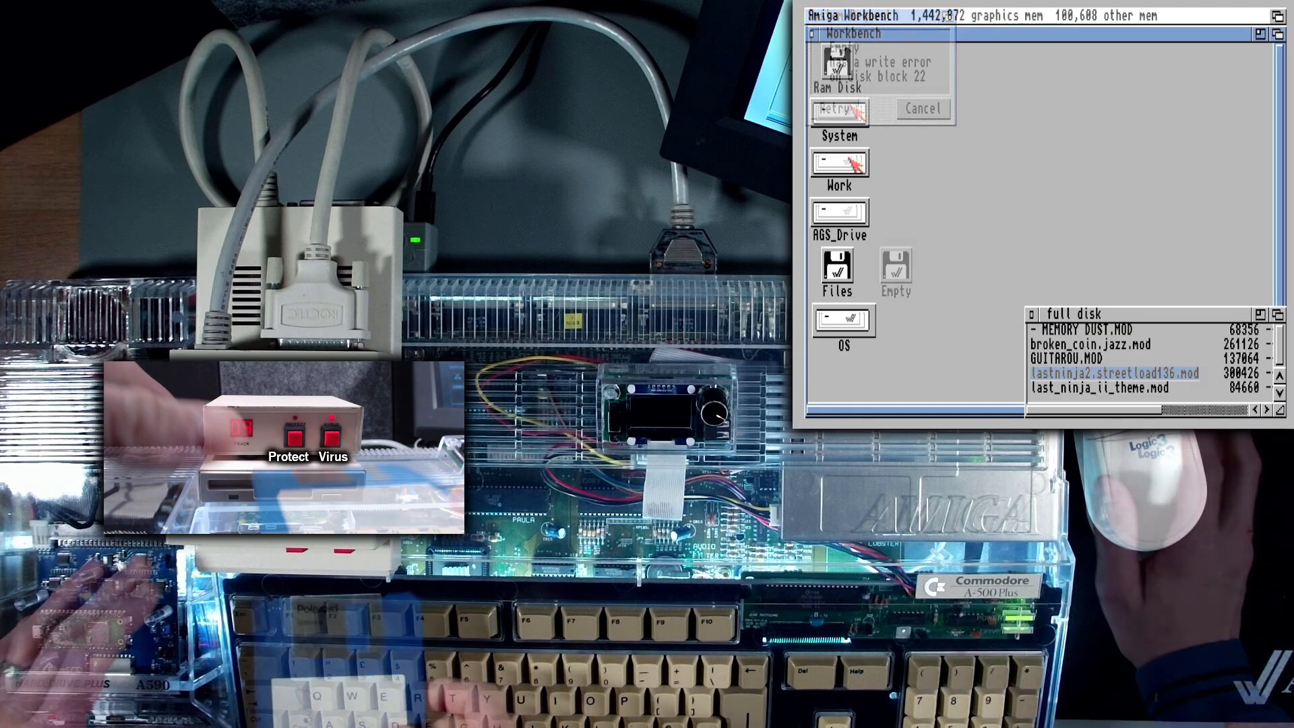
pyautogui.click(921, 108)
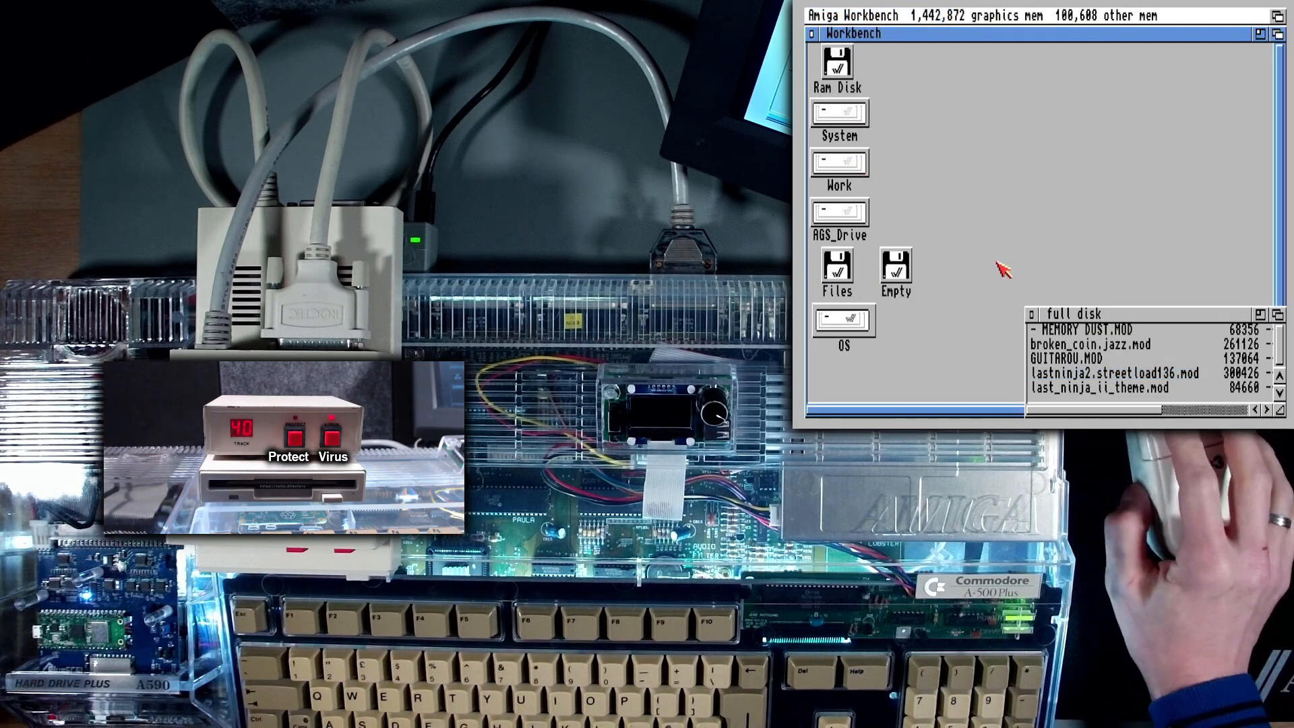
pyautogui.click(1065, 328)
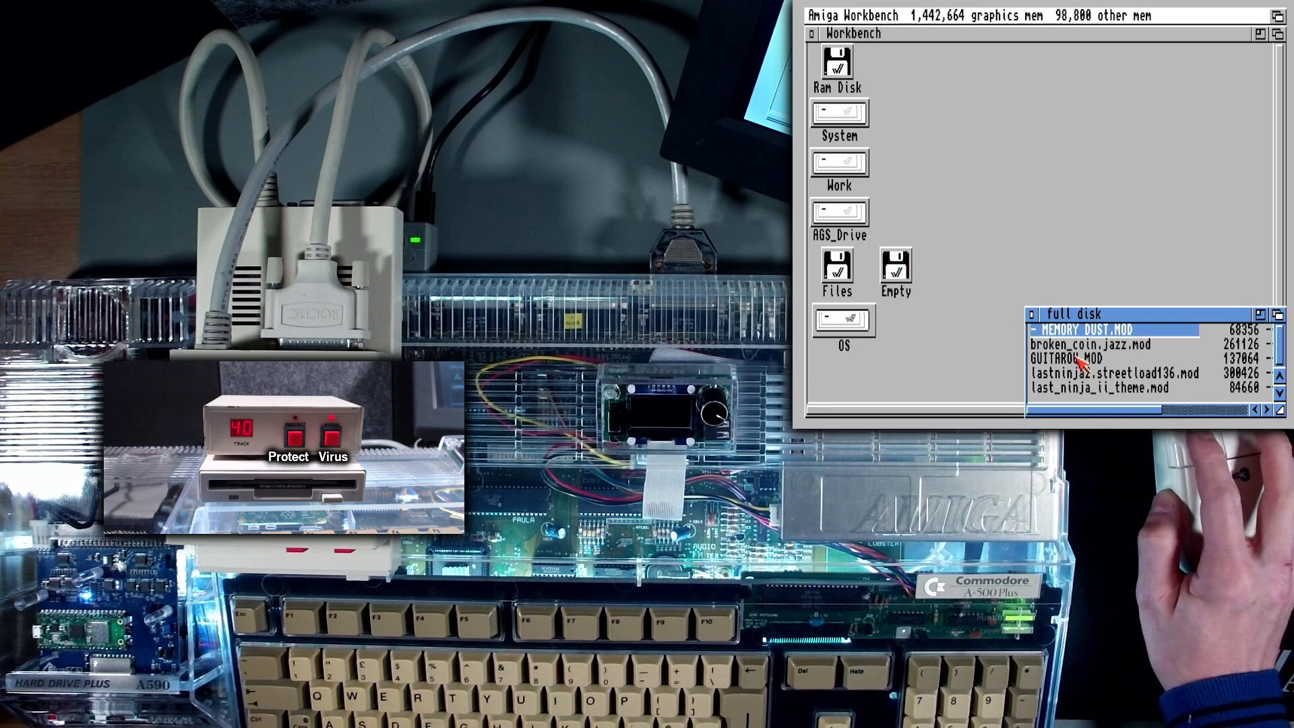
# Select MEMORY DUST.MOD in the full disk window
pyautogui.click(1090, 345)
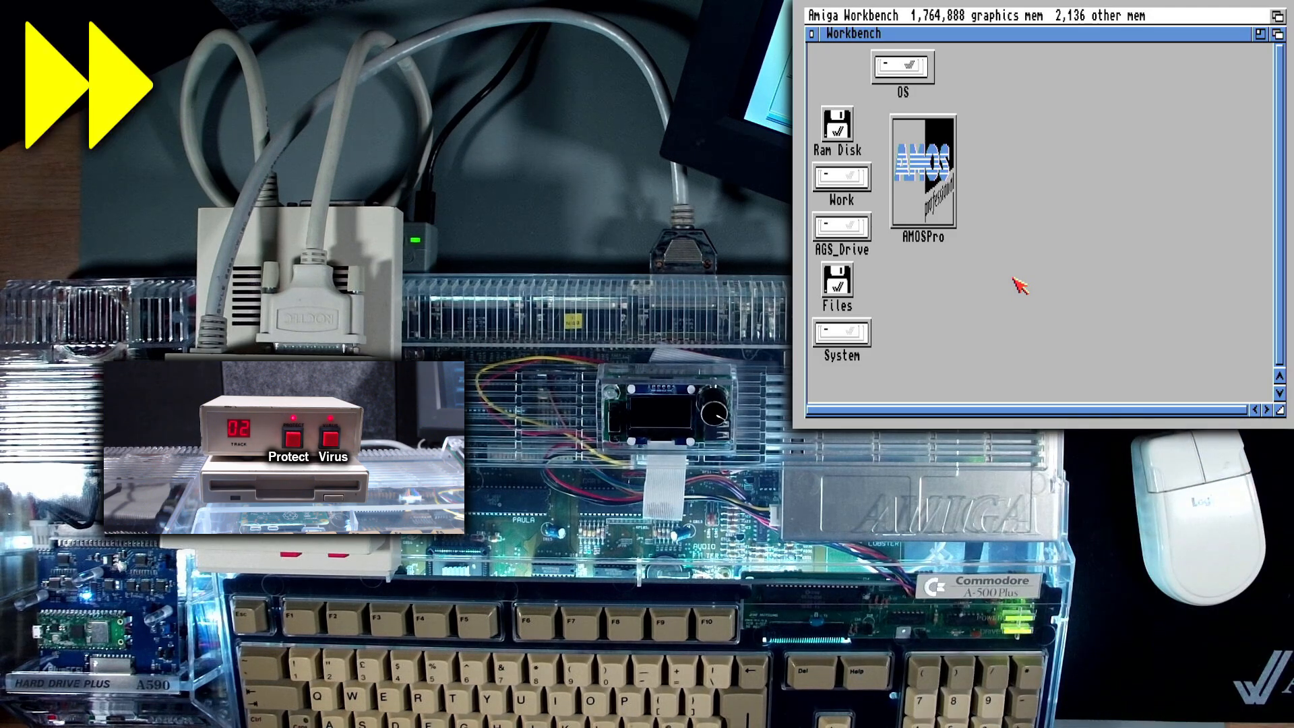
# Double-click the AMOSPro disk icon on the Workbench desktop
pyautogui.doubleClick(922, 169)
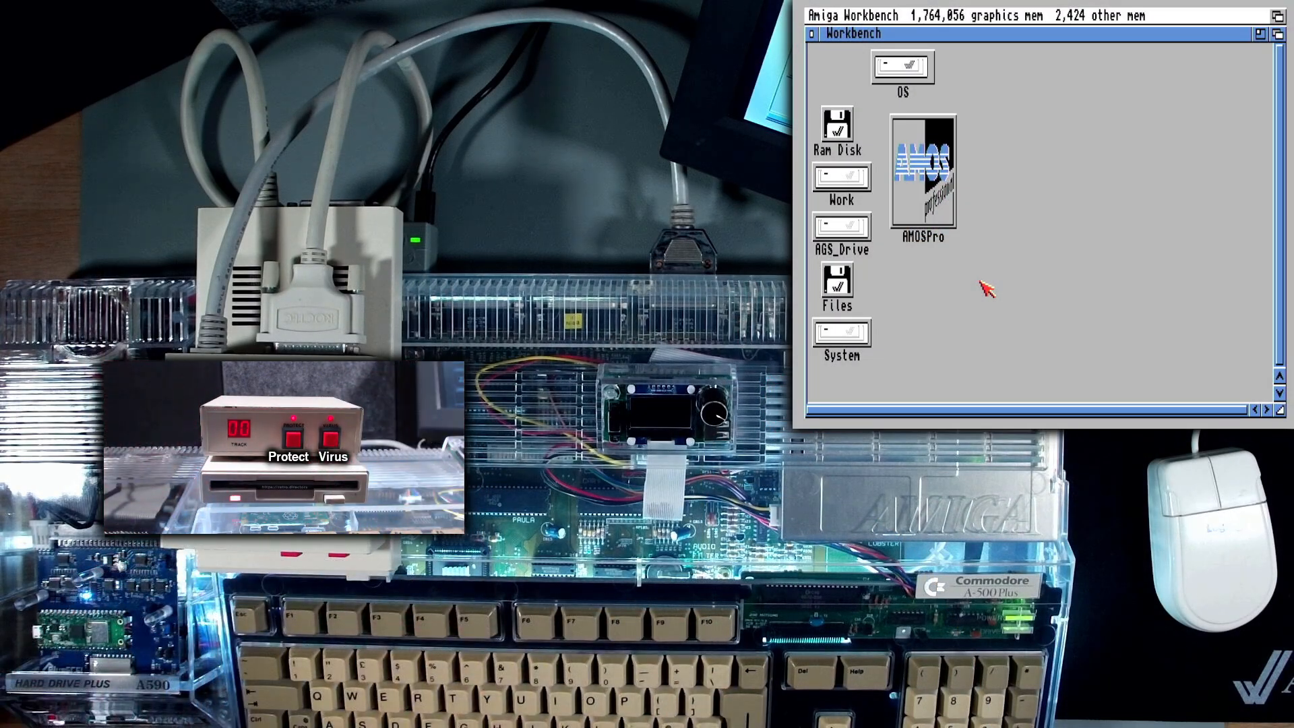
# Double-click the AMOSPro disk icon again to open it
pyautogui.doubleClick(923, 172)
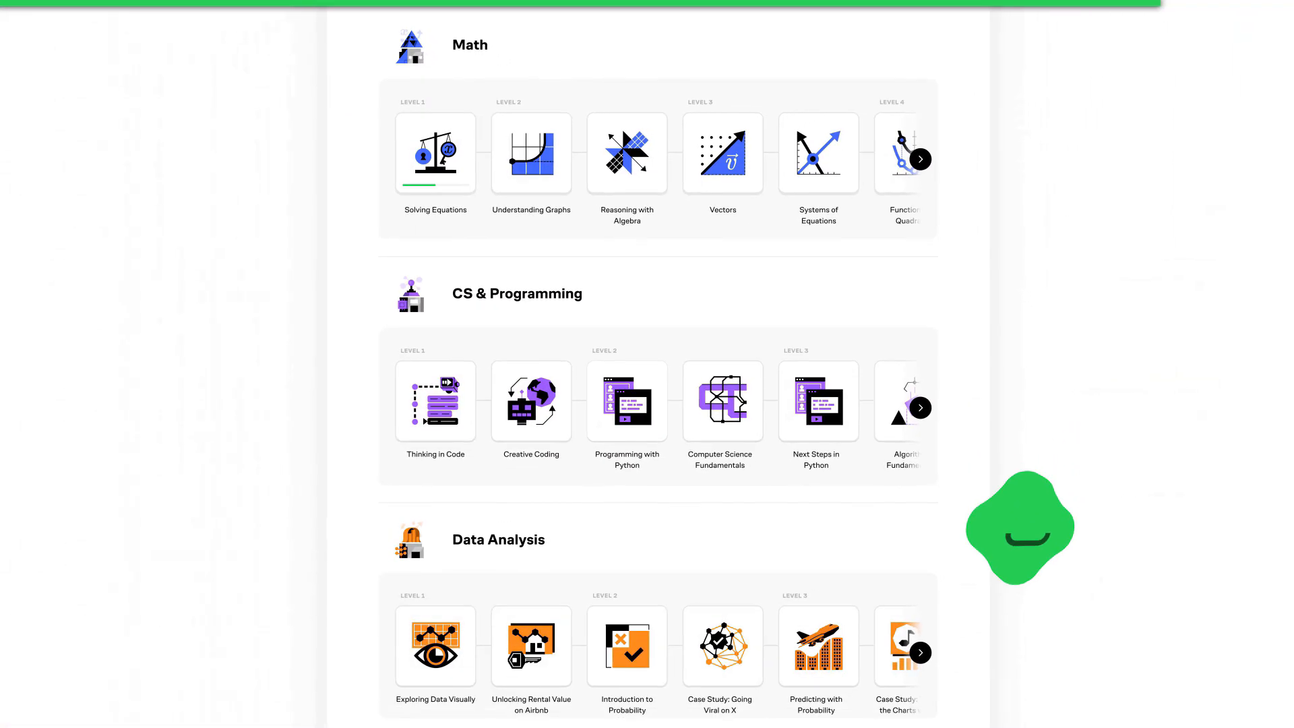
# Drag the purple point along the parabola, check the answer, then choose the size-formula multiplier
pyautogui.scroll(-3)
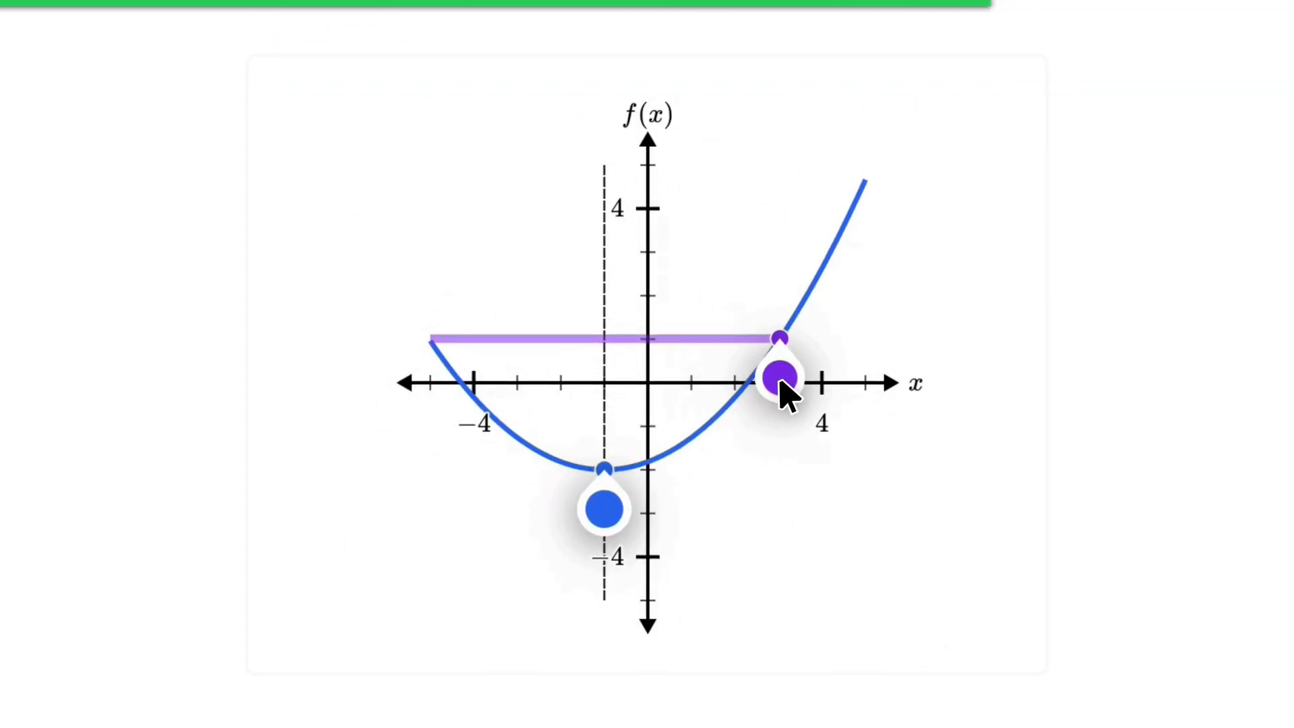
pyautogui.moveTo(603, 510); pyautogui.dragTo(735, 504)
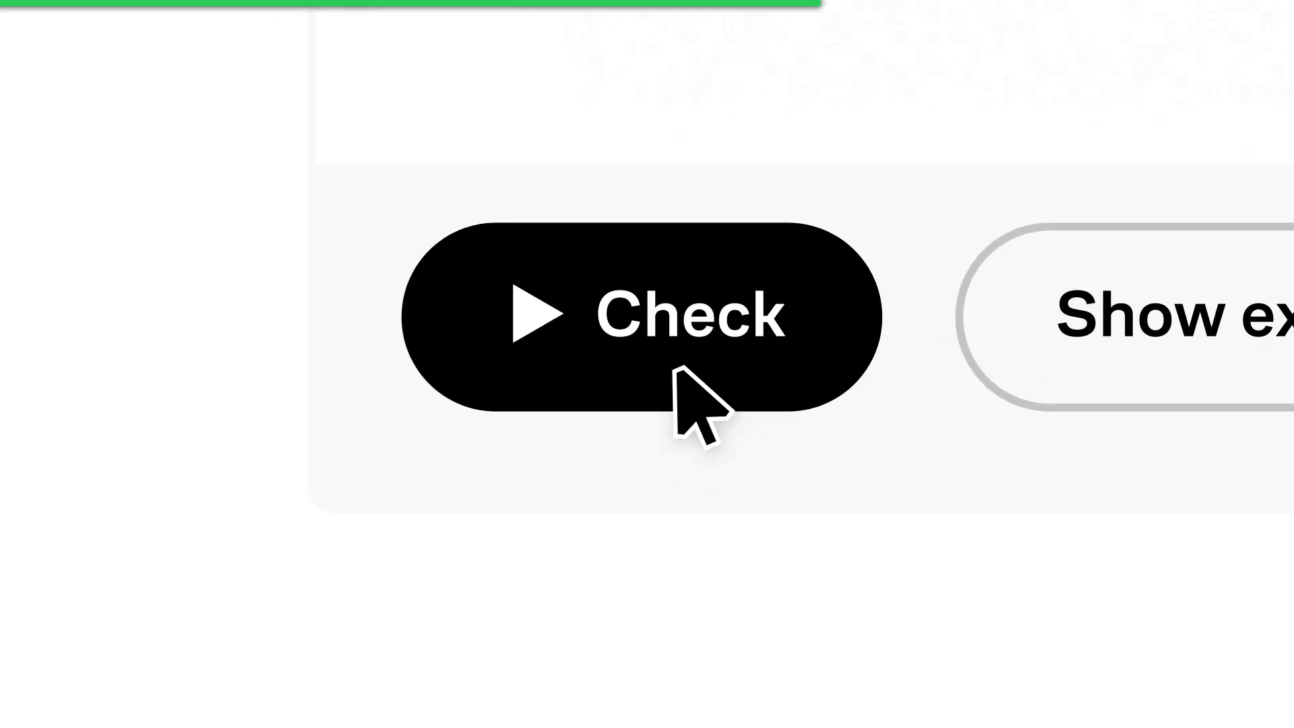
pyautogui.click(644, 317)
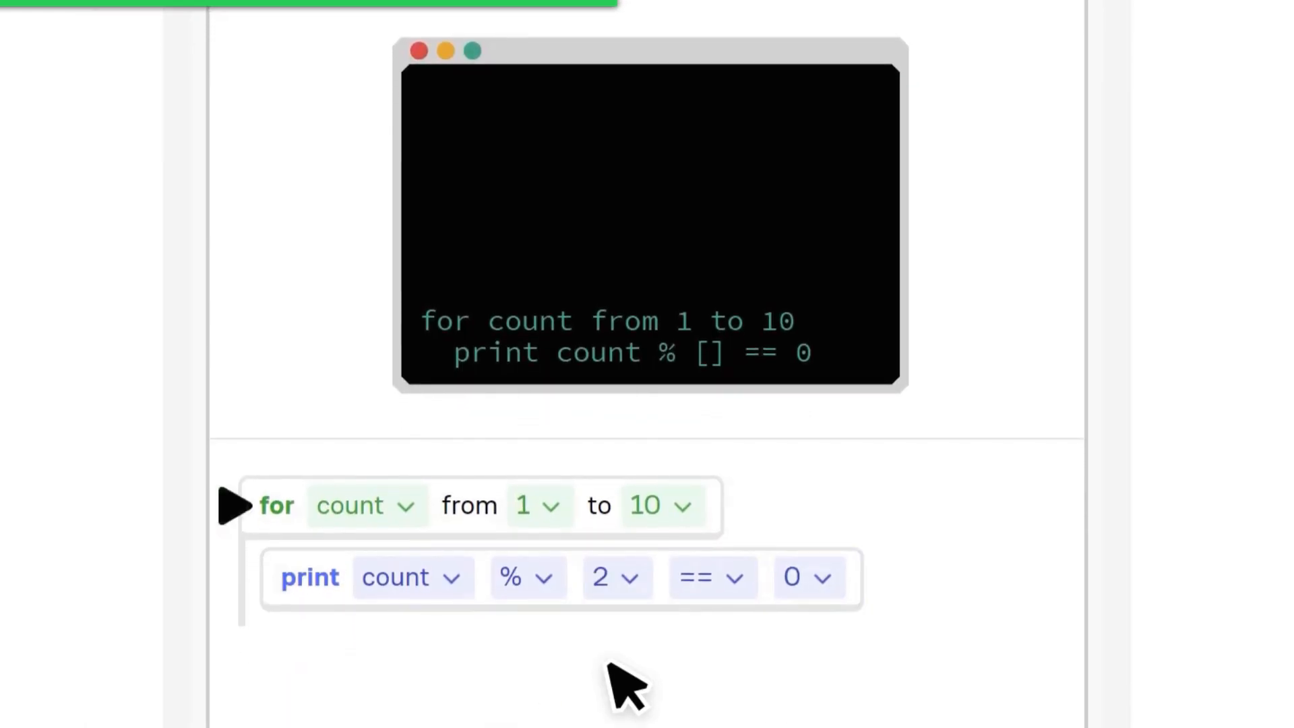
pyautogui.scroll(-3)
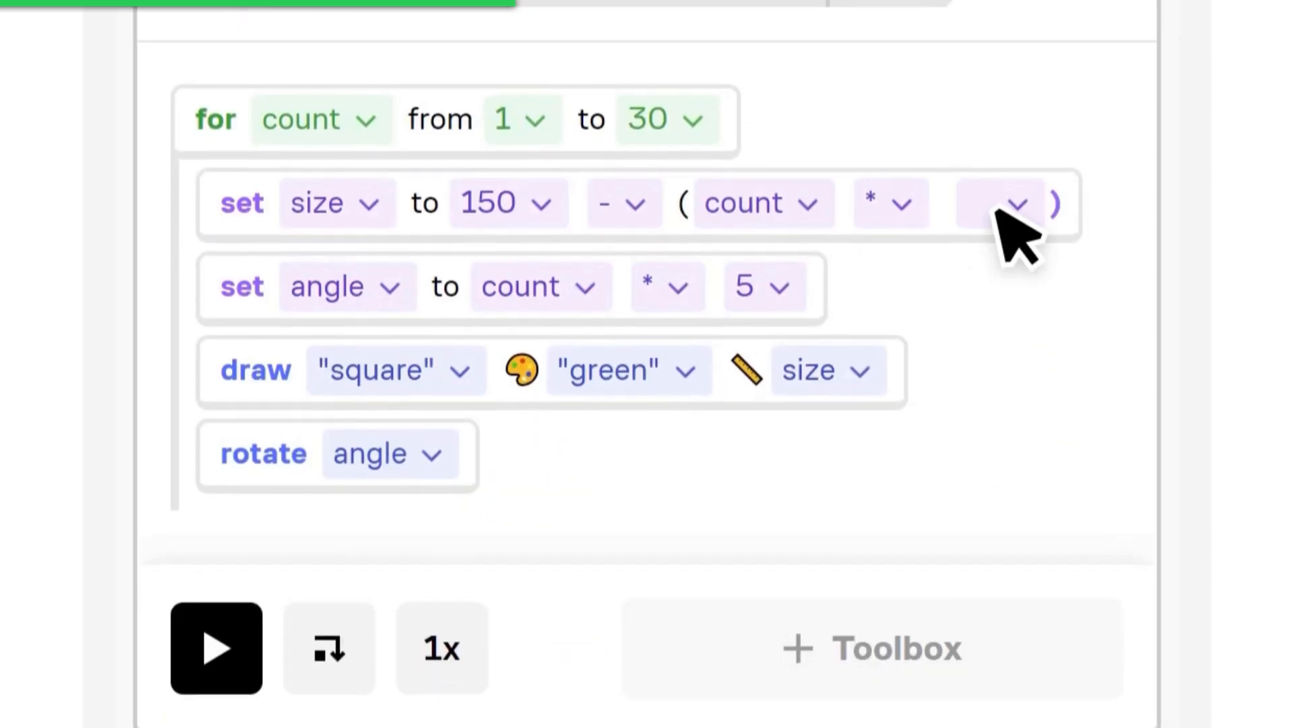
pyautogui.click(216, 647)
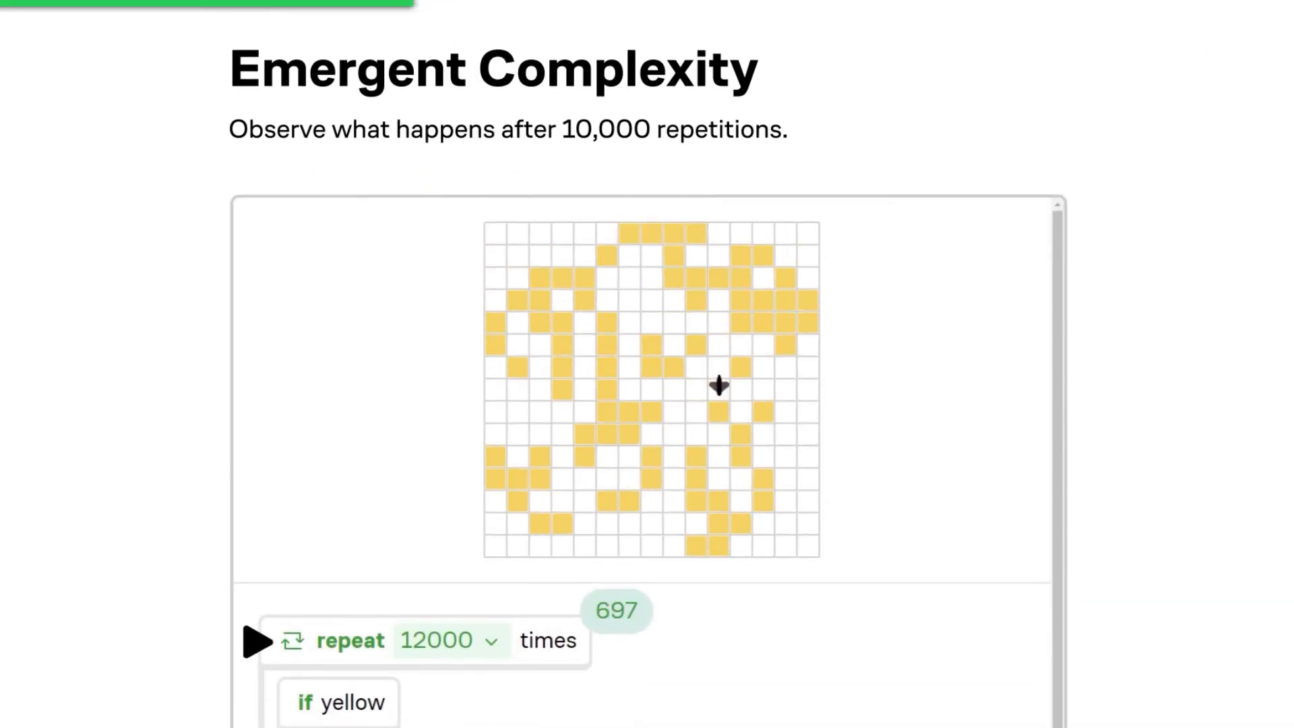
pyautogui.scroll(-3)
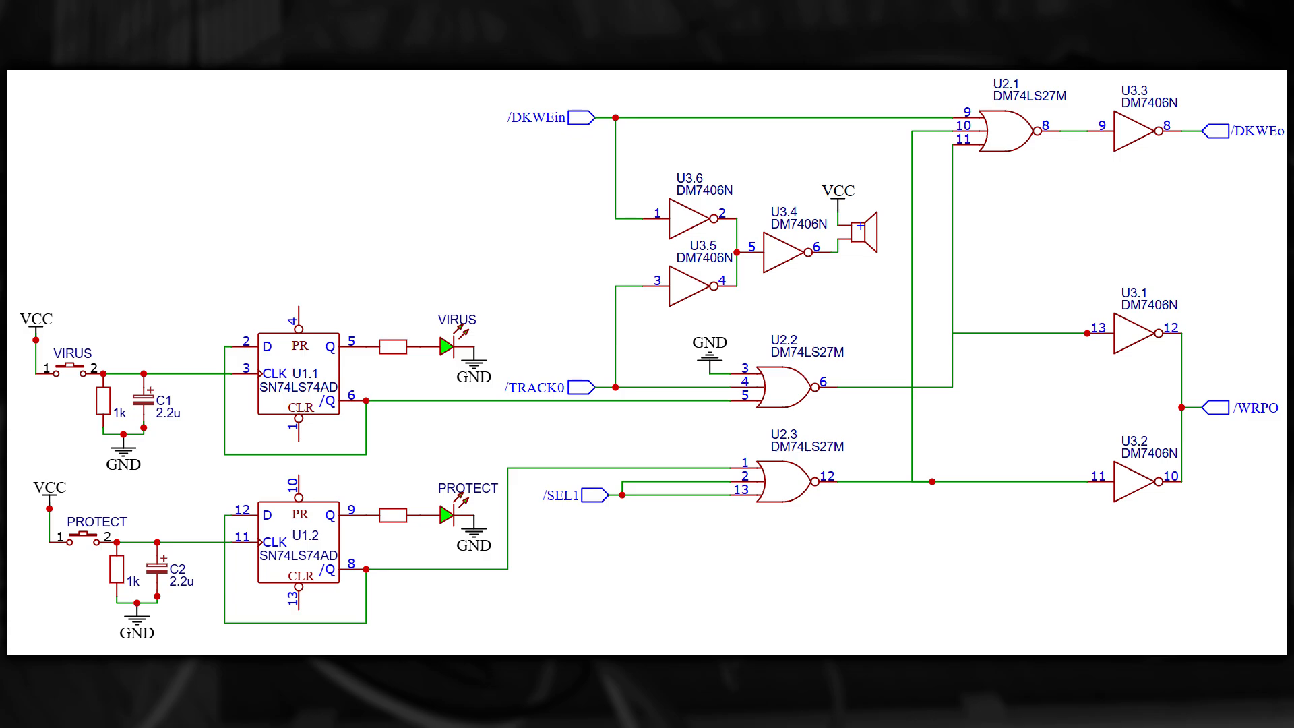
pyautogui.moveTo(25, 281); pyautogui.dragTo(533, 636)
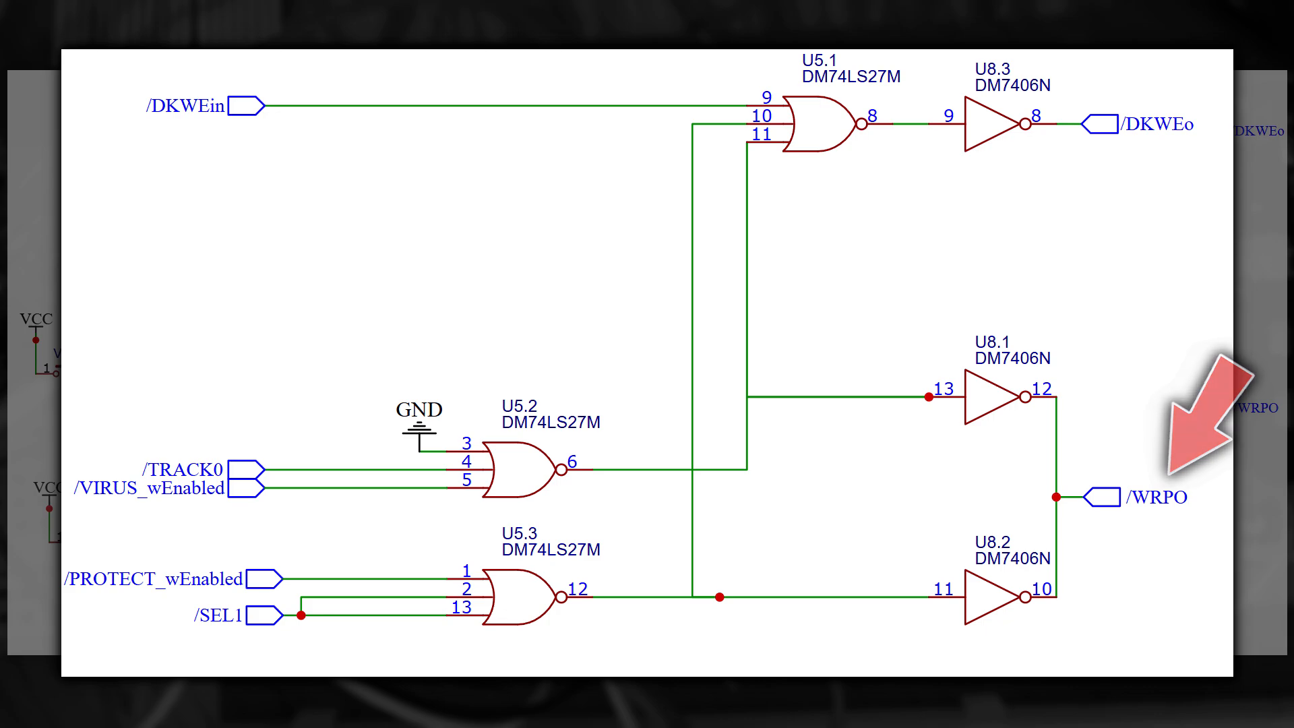
# Point at the /WRPO output driven by the VIRUS and PROTECT gating schematic
pyautogui.click(1197, 413)
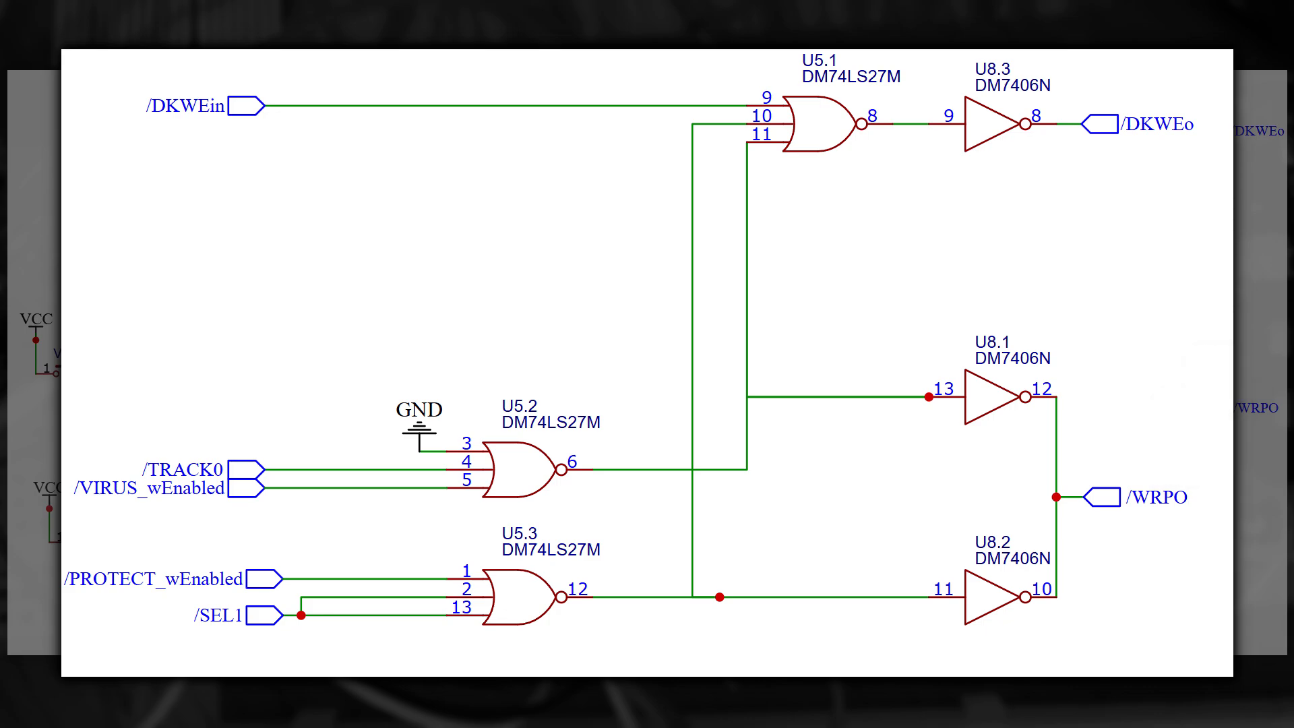